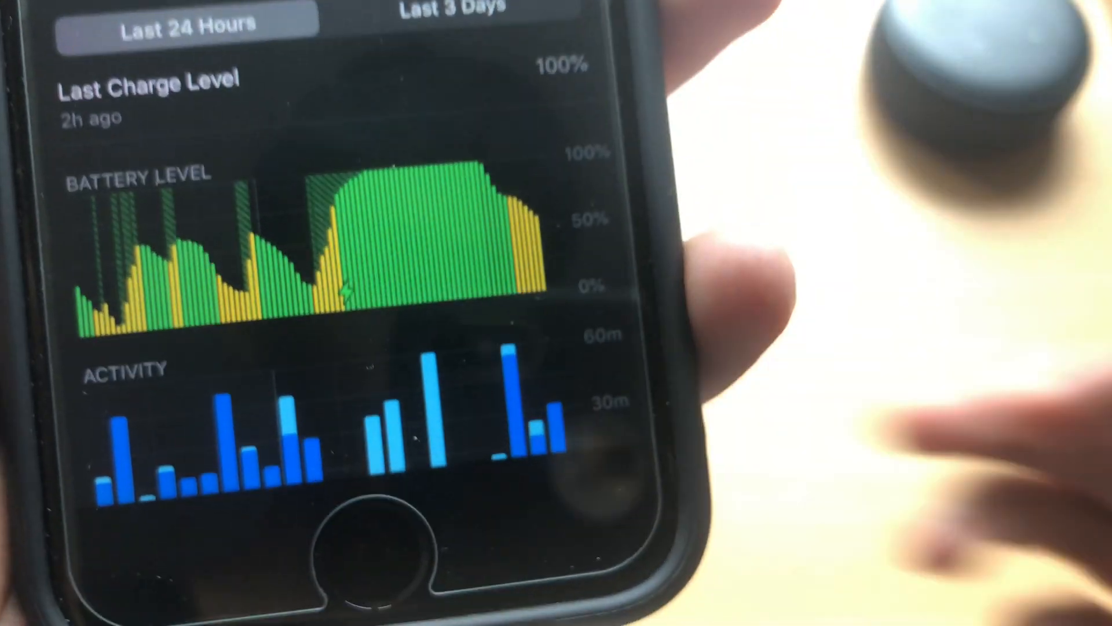
Step: Leave the Battery details in Settings and return to the home screen
scroll("down", 3)
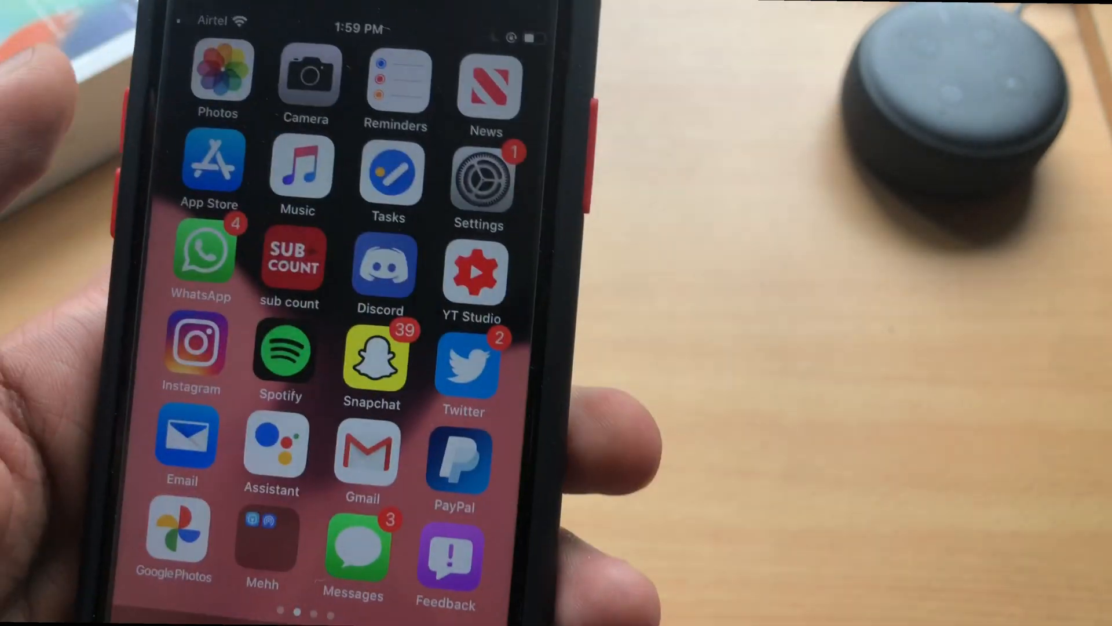
left_click(478, 169)
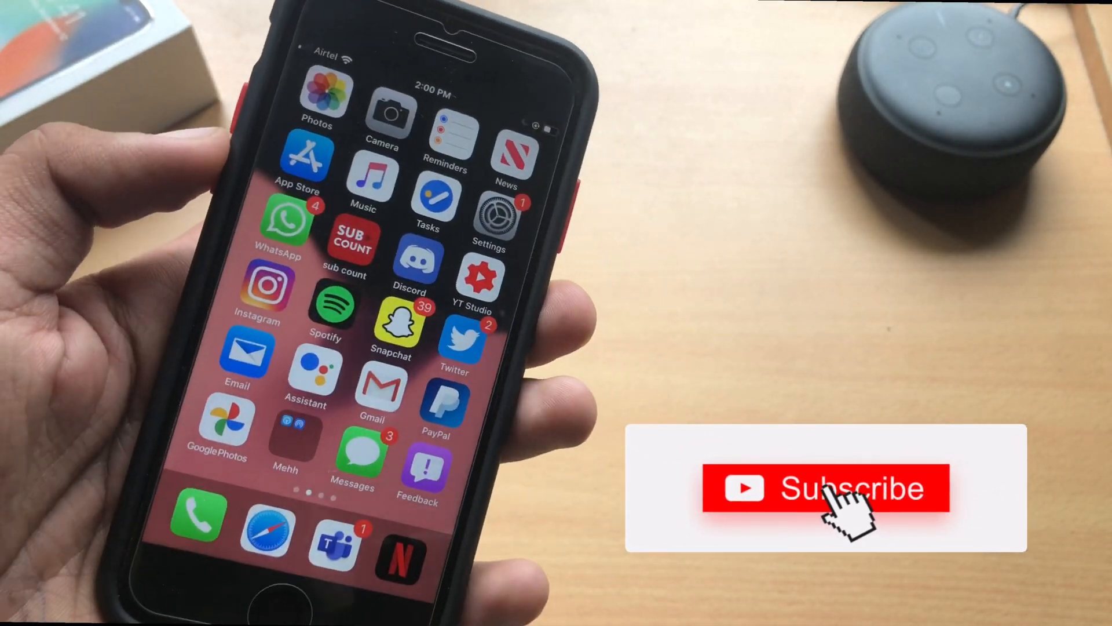
left_click(823, 487)
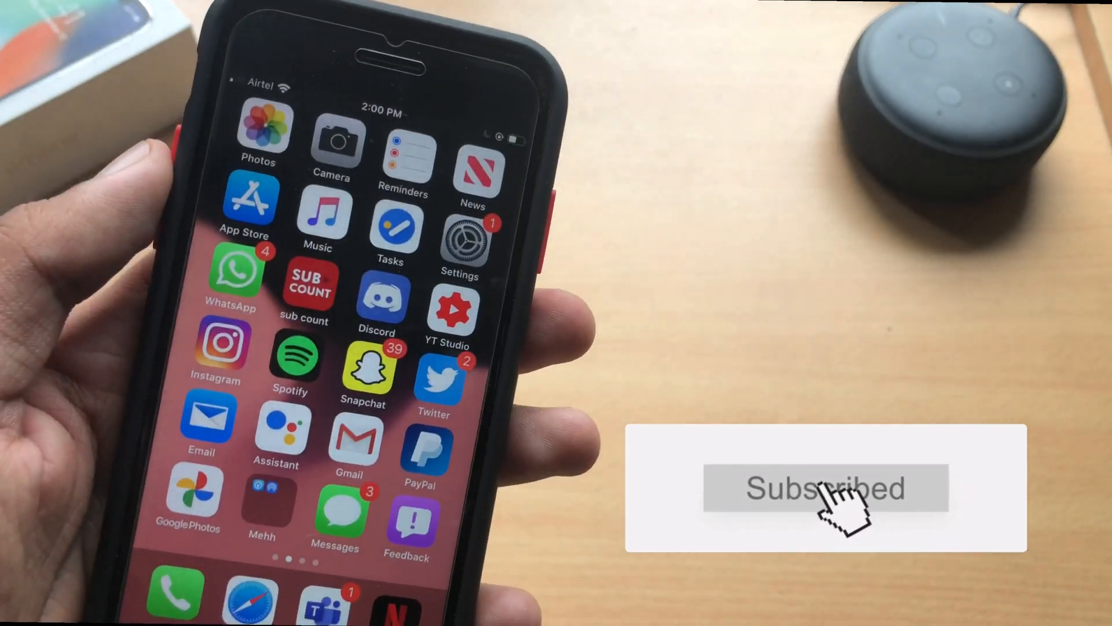